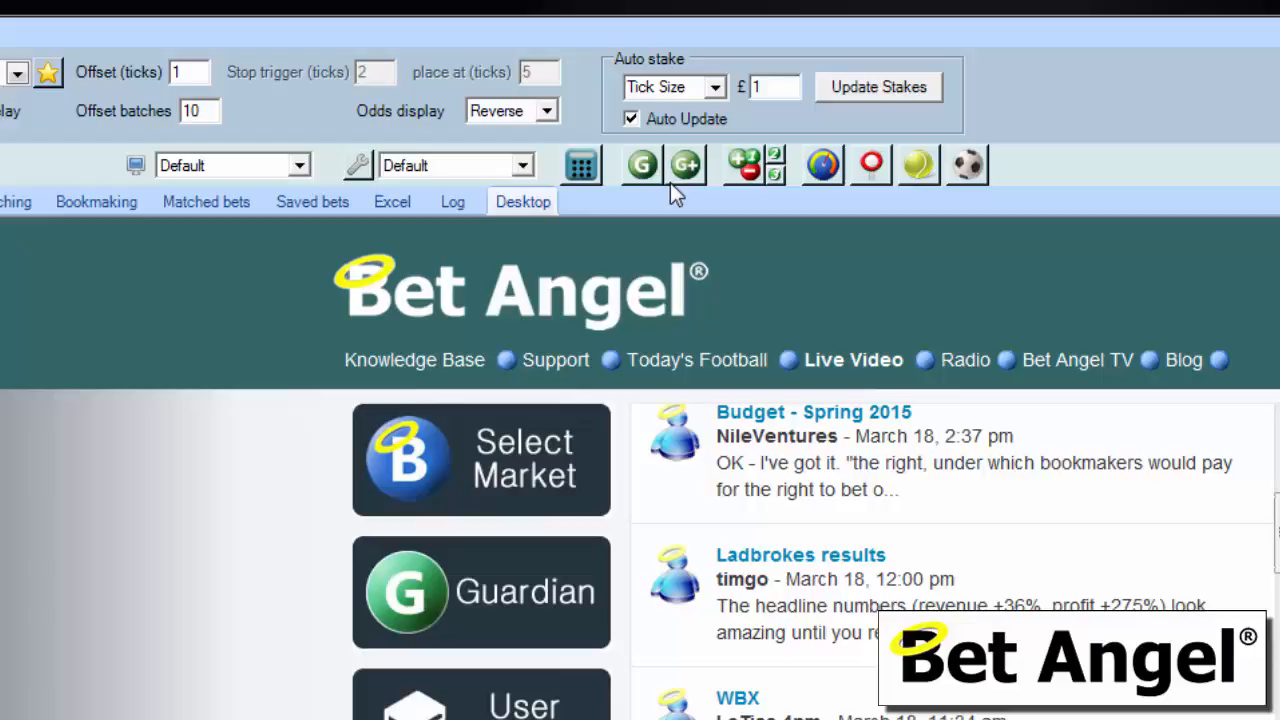
pyautogui.moveTo(640, 168)
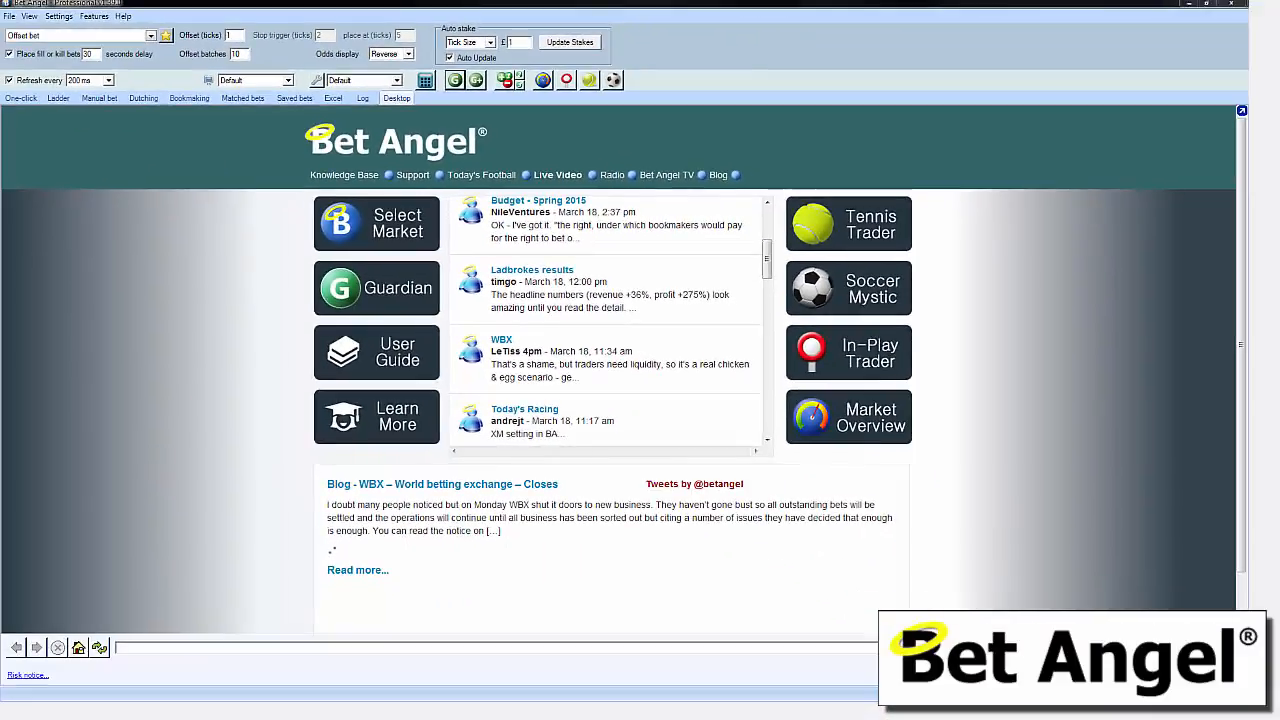
# Step: Launch the Guardian market manager from the Bet Angel desktop page
pyautogui.click(376, 288)
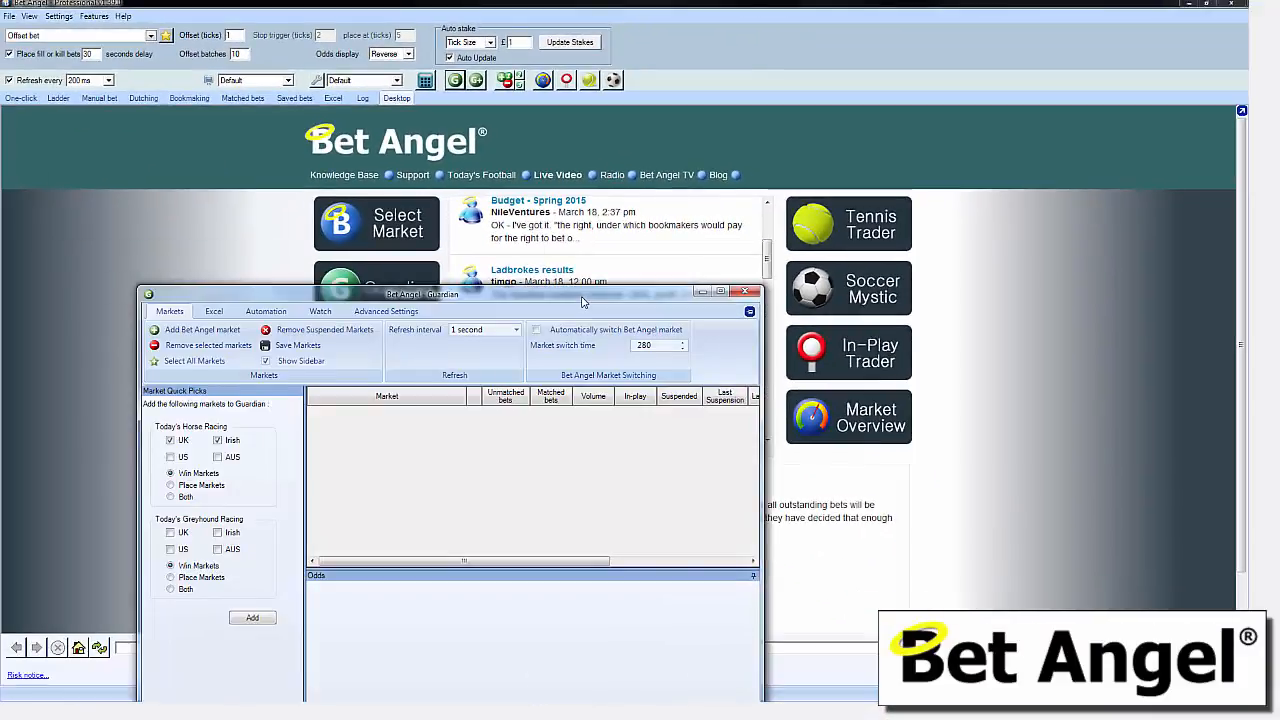
# Step: Maximise Guardian and run a 'tennis and match odds' market search, then show the saved searches
pyautogui.click(732, 292)
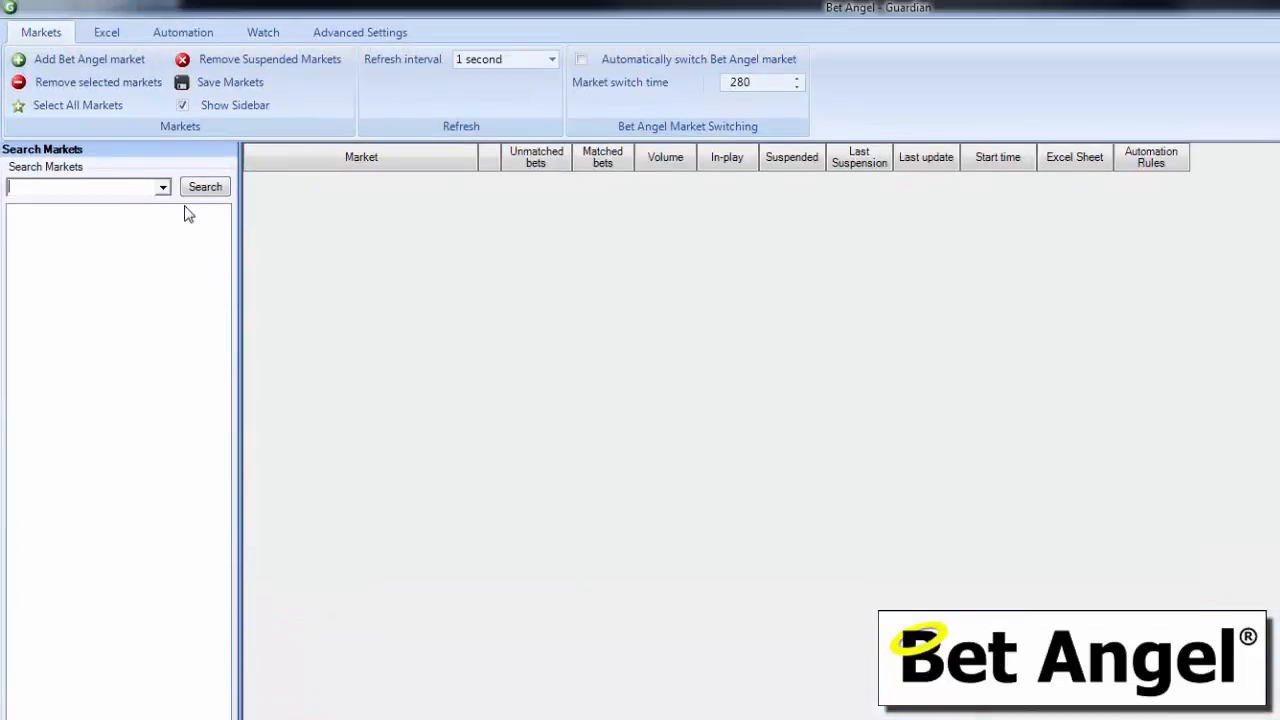
pyautogui.moveTo(164, 196)
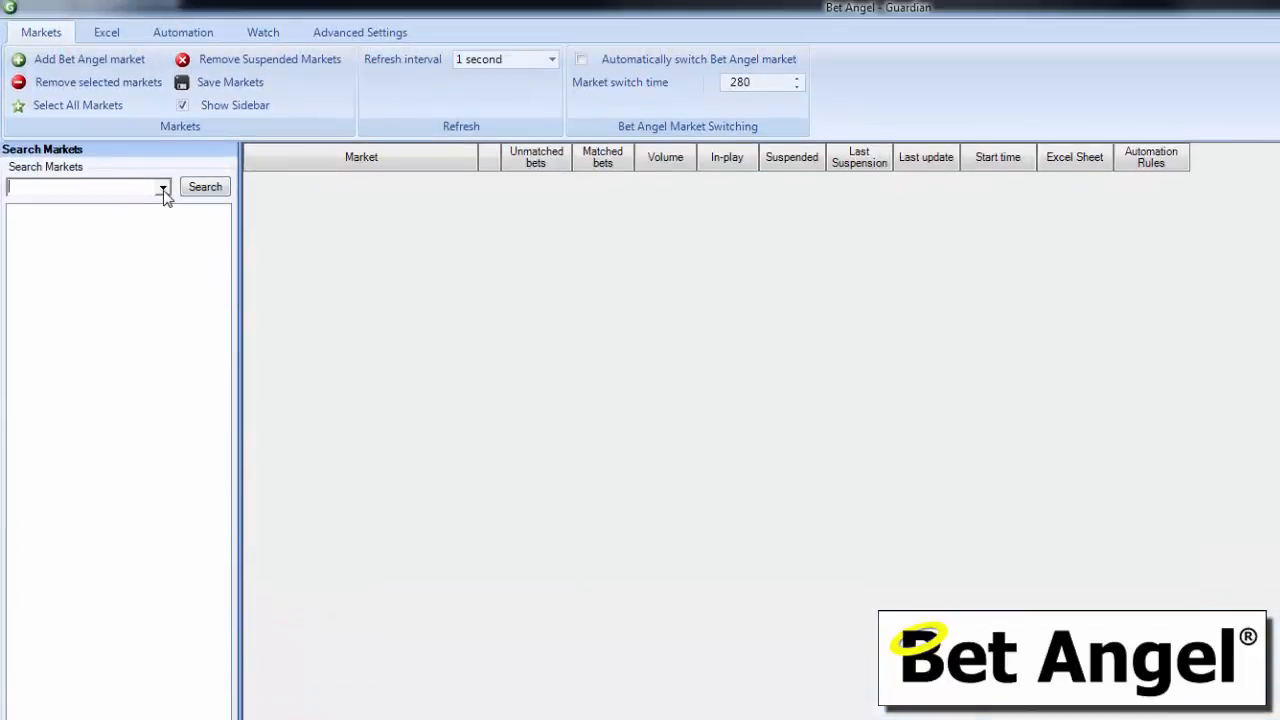
pyautogui.click(162, 188)
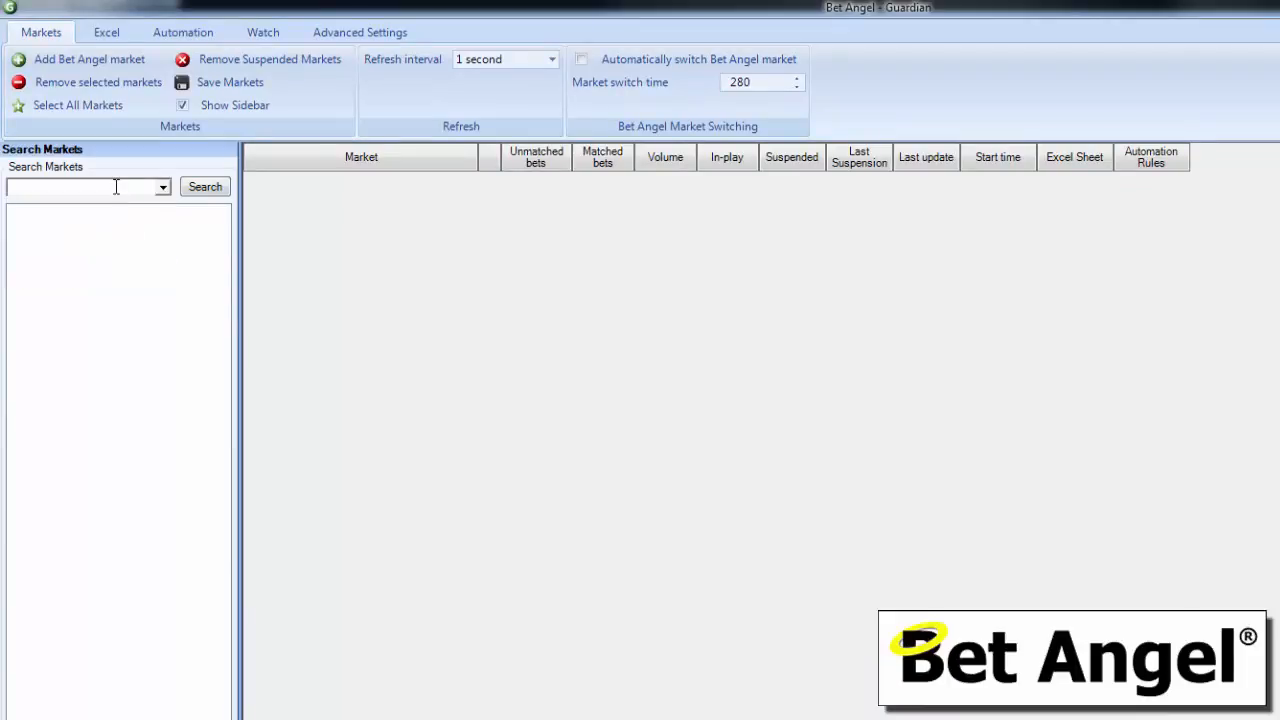
pyautogui.write('tn')
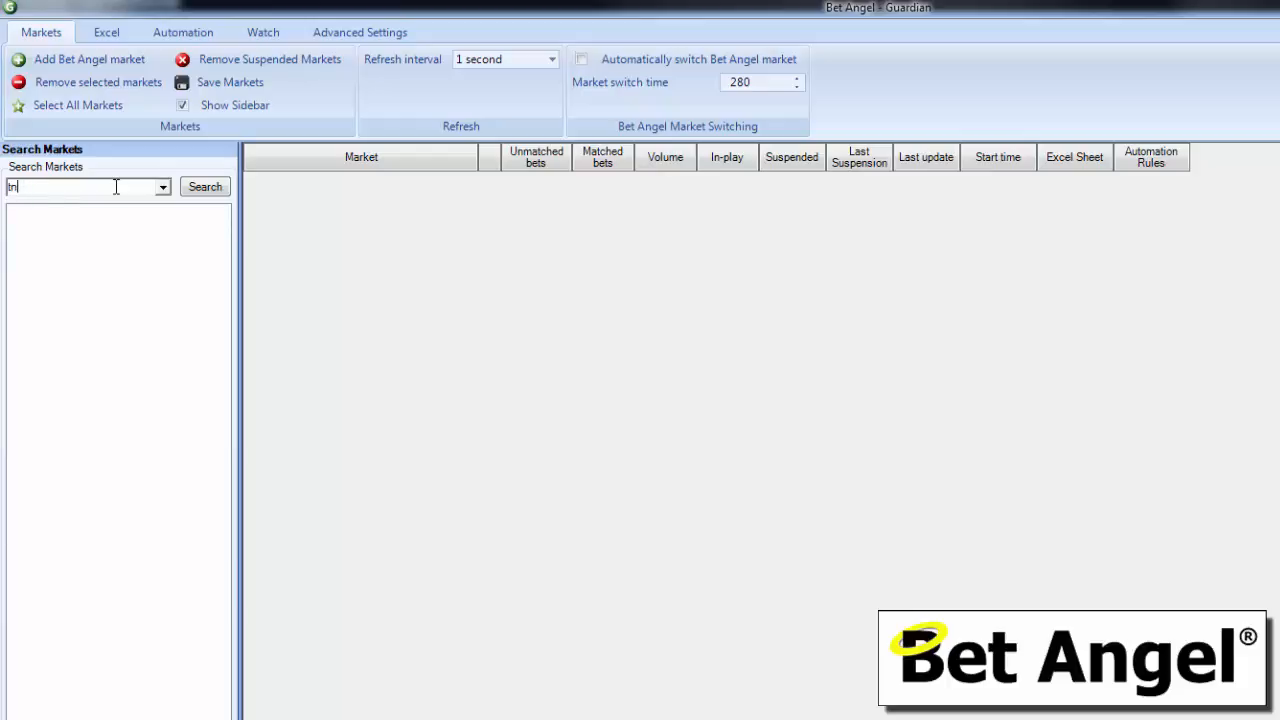
pyautogui.write('tennis and amtch')
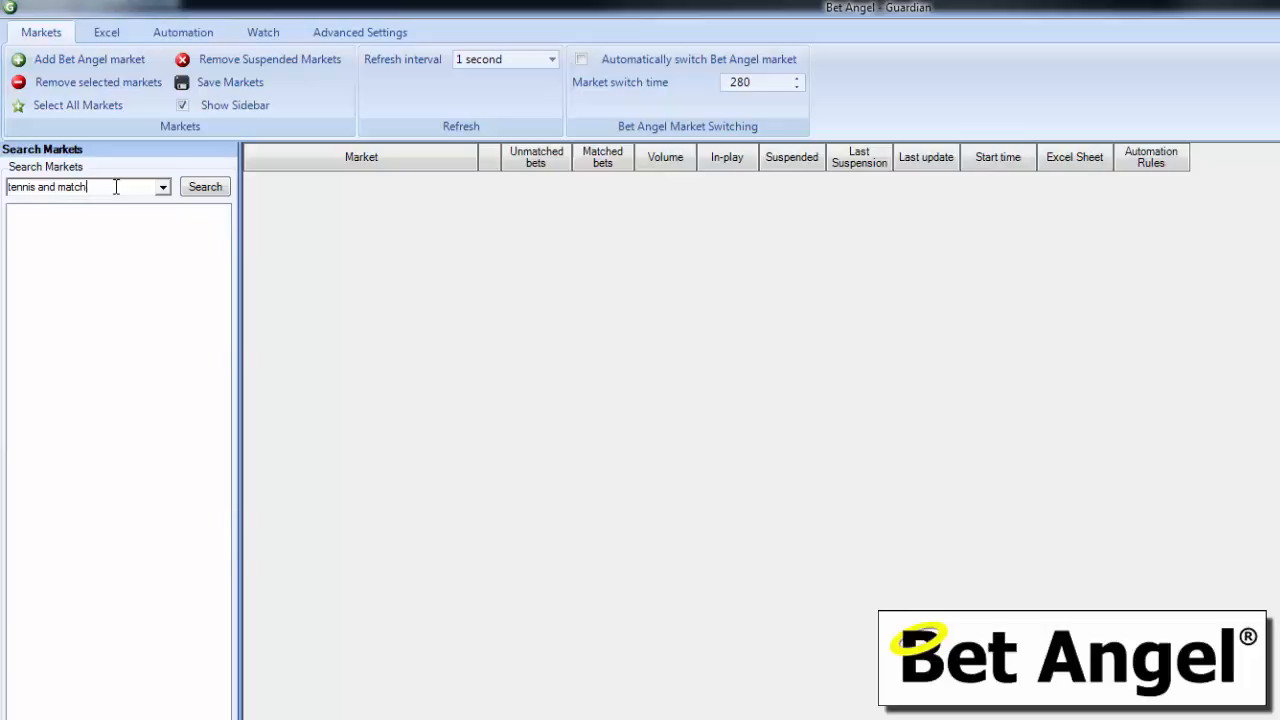
pyautogui.write('odds')
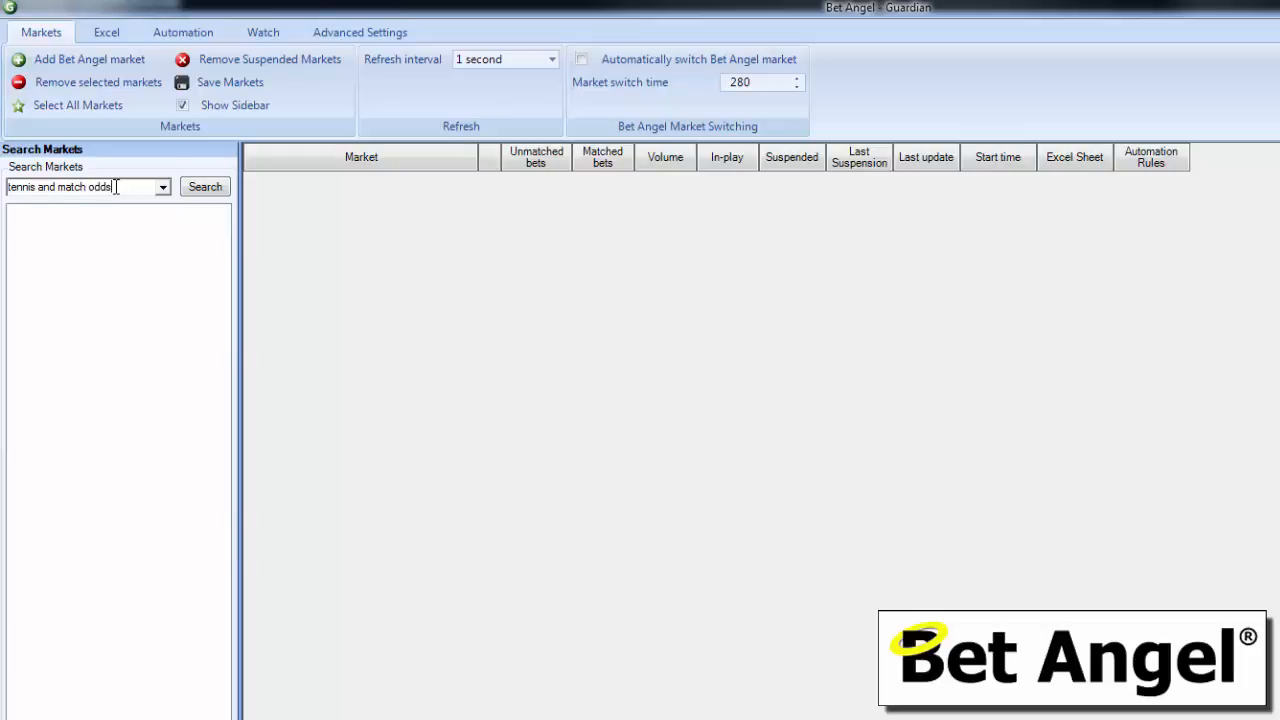
pyautogui.click(204, 186)
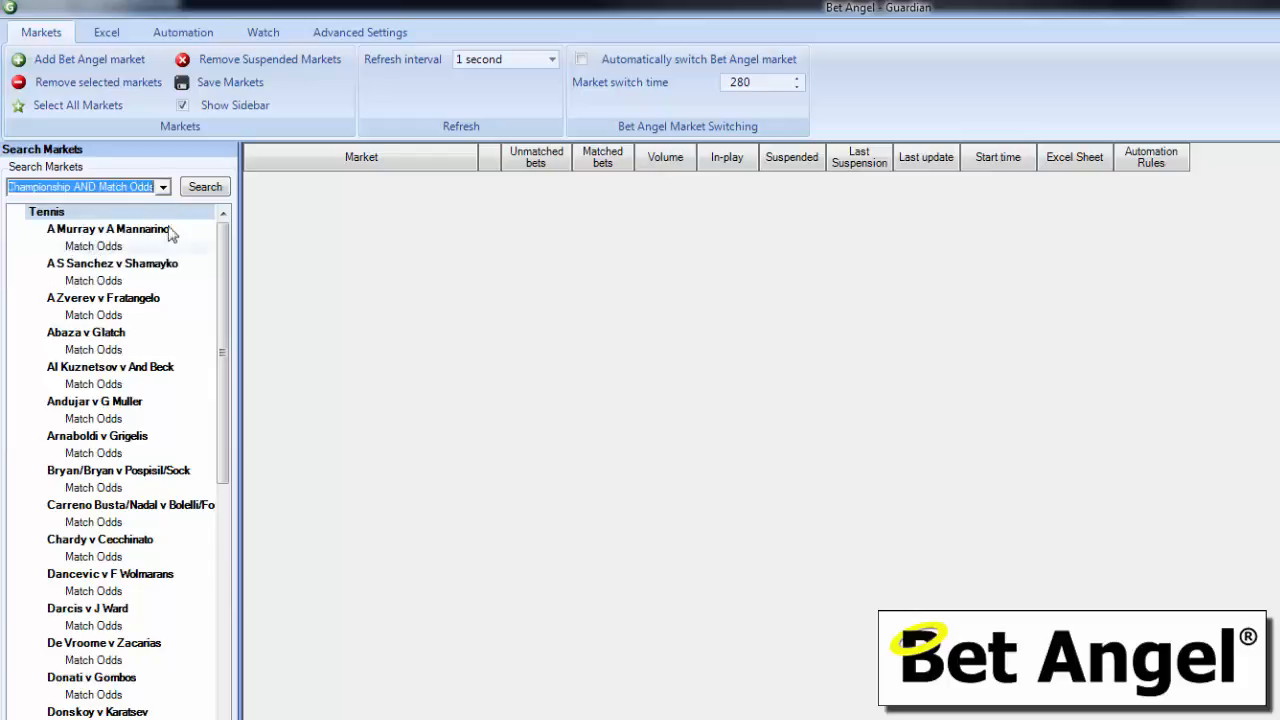
pyautogui.click(162, 186)
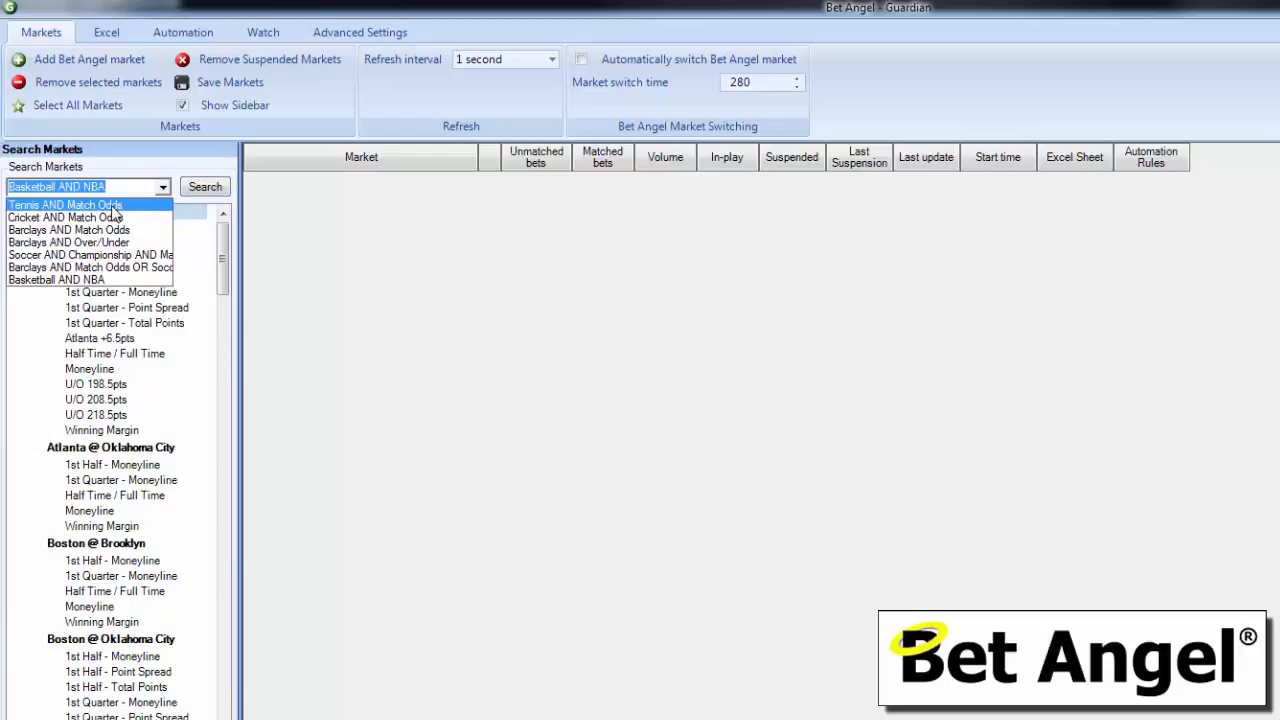
# Step: Rerun the 'Tennis AND Match Odds' search and scroll through the listed matches
pyautogui.click(204, 188)
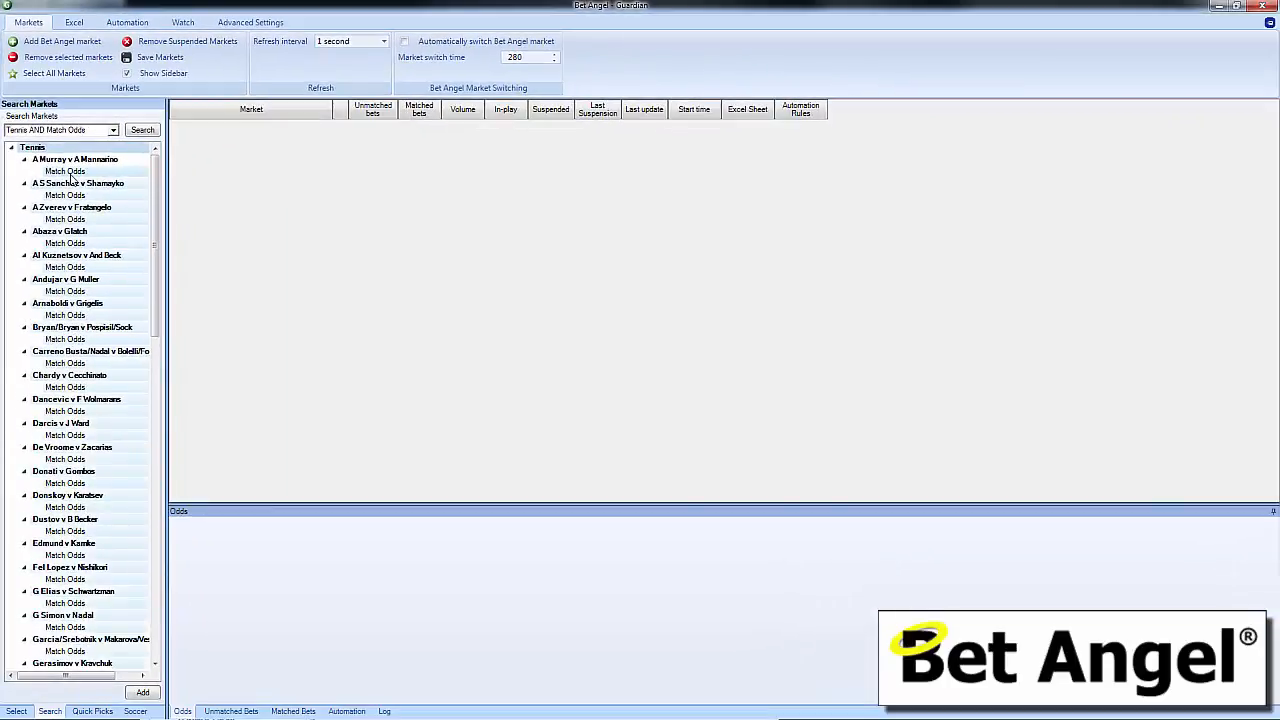
pyautogui.scroll(-3)
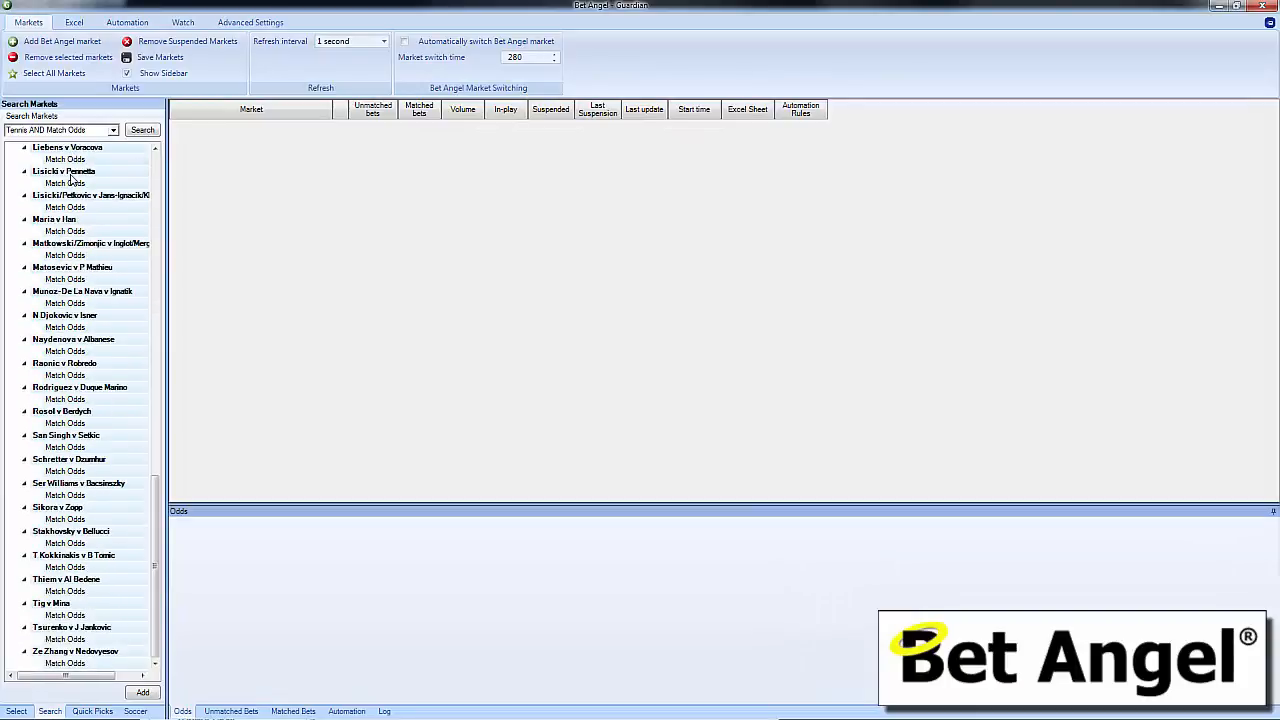
pyautogui.moveTo(398, 188)
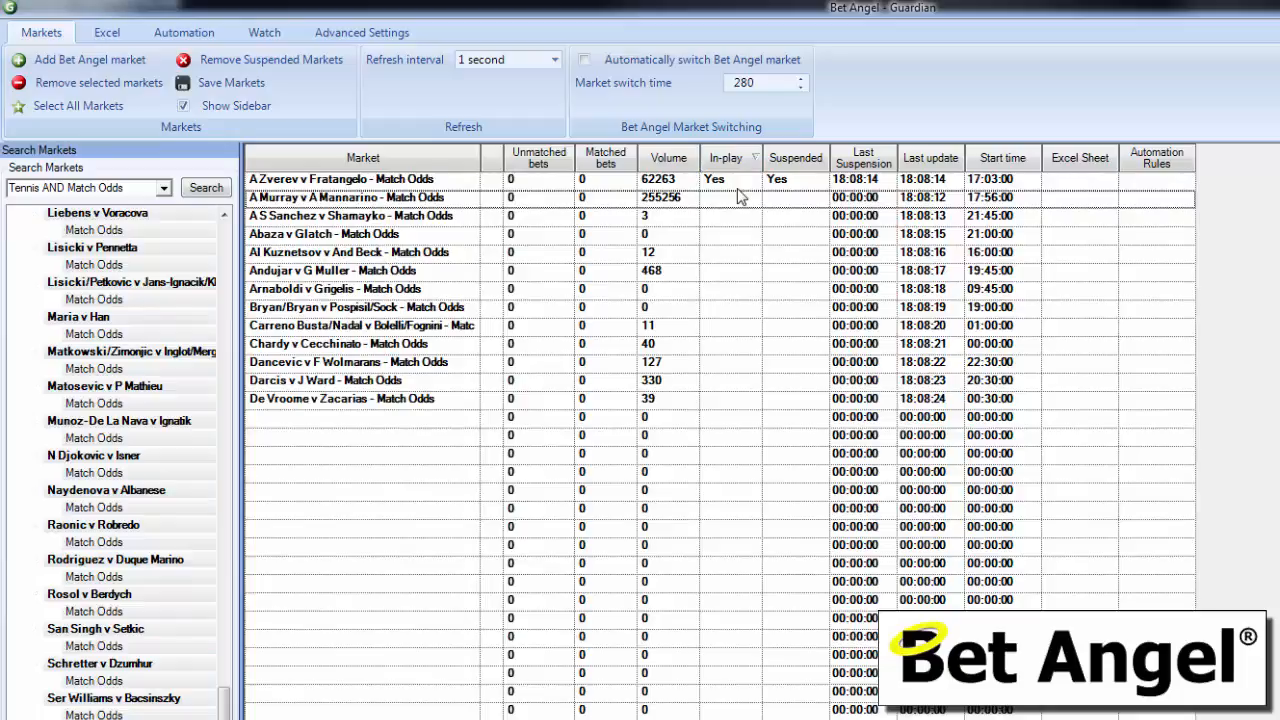
# Step: Sort the Guardian market list by the In-play column and scroll the grid
pyautogui.click(556, 60)
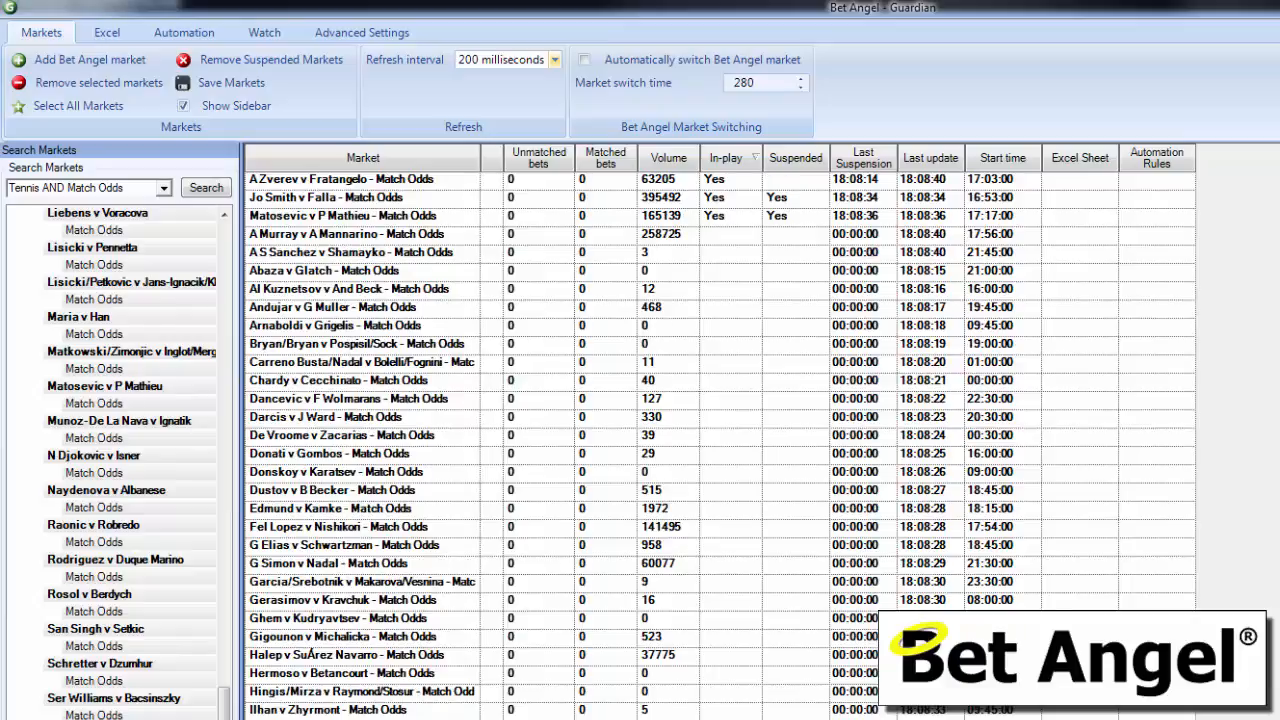
pyautogui.scroll(-3)
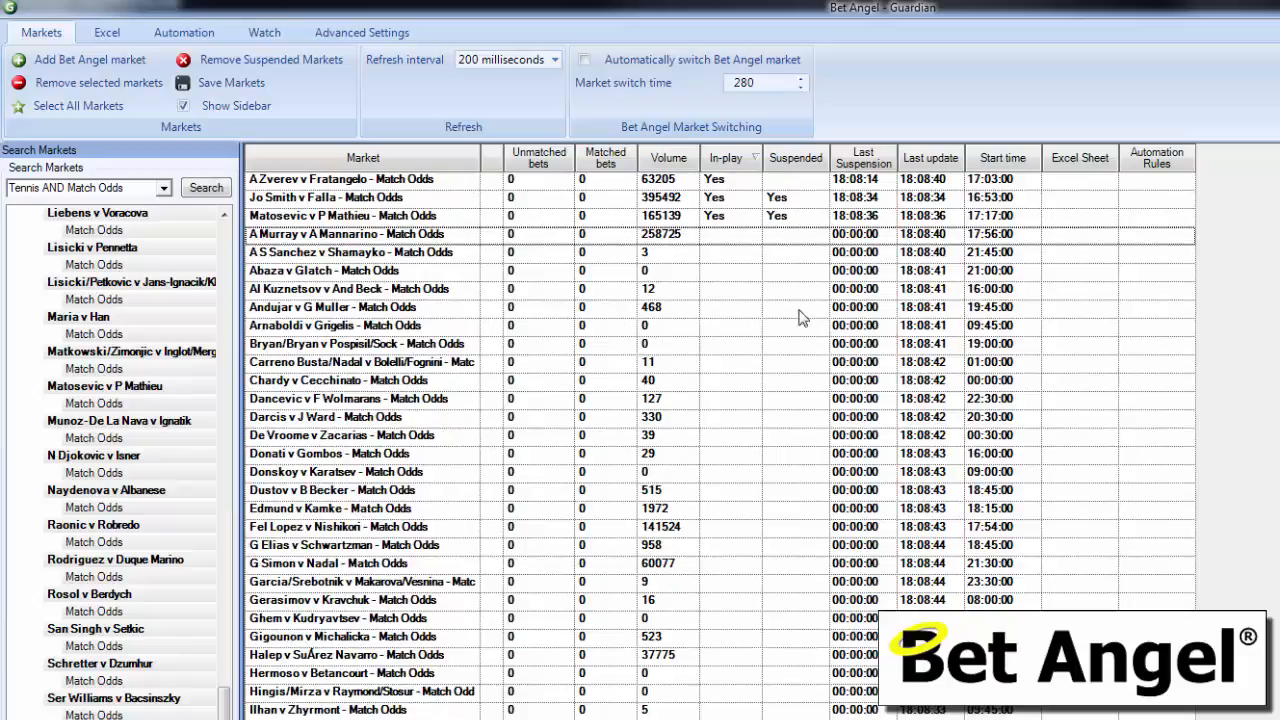
pyautogui.moveTo(650, 370)
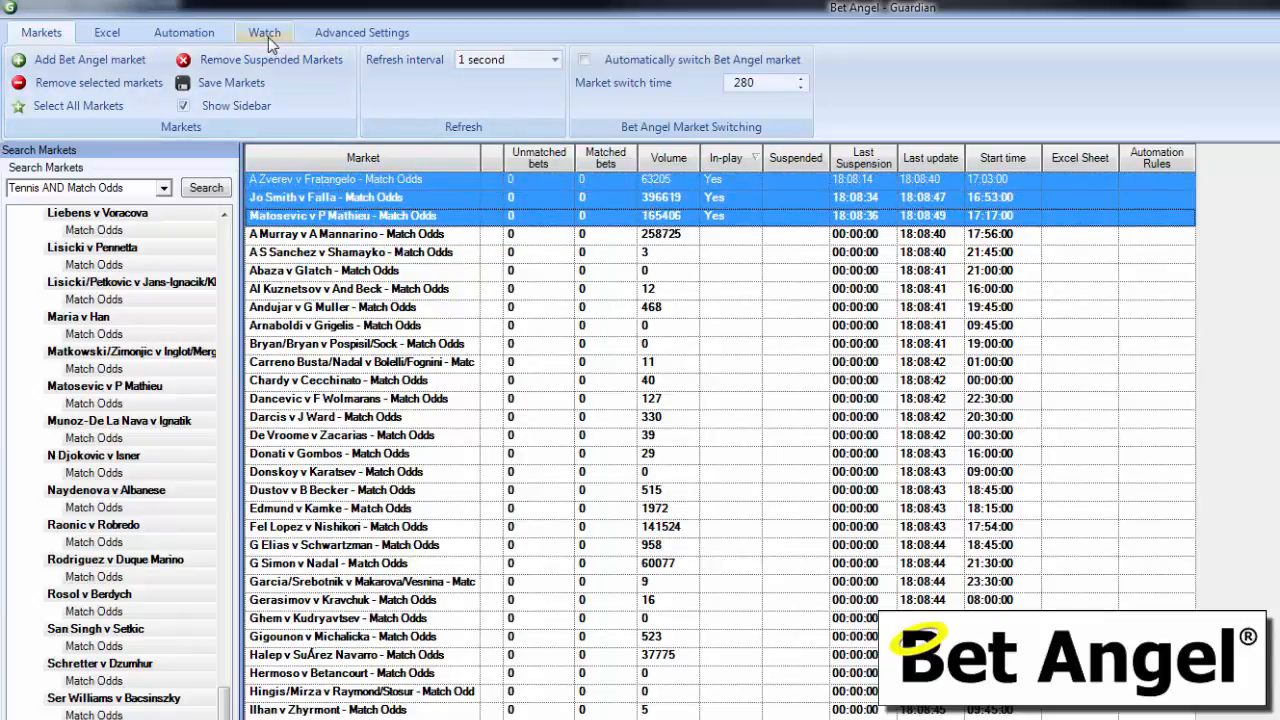
# Step: Display Watch List 1 from the Watch tab
pyautogui.click(266, 32)
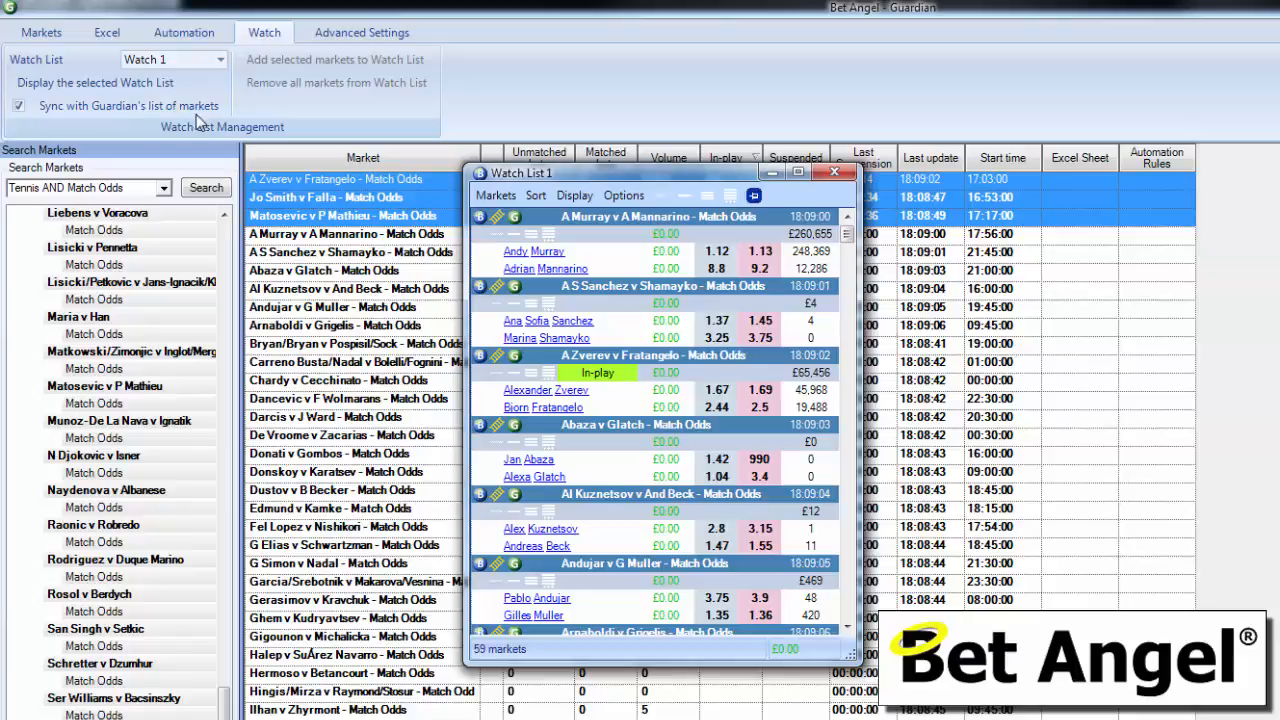
pyautogui.moveTo(468, 212)
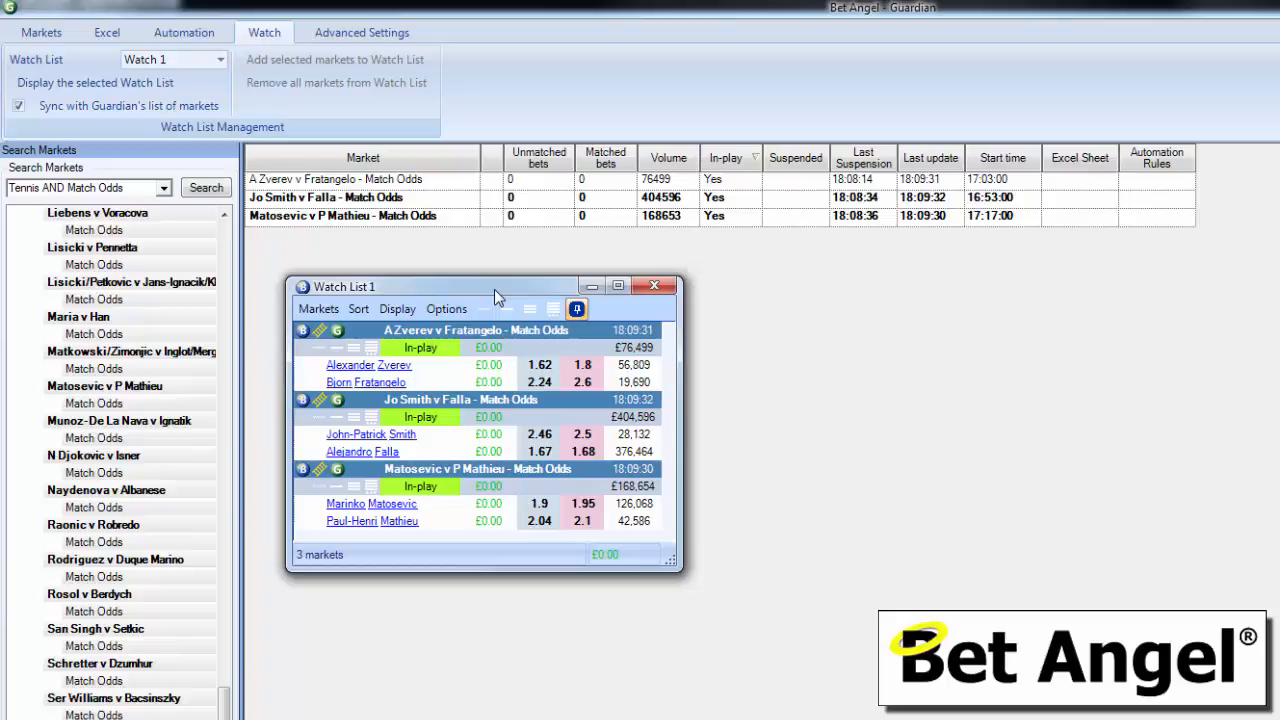
# Step: Tick Tennis Scores (Previous Sets) in the Watch List Display menu and move the window right
pyautogui.click(396, 308)
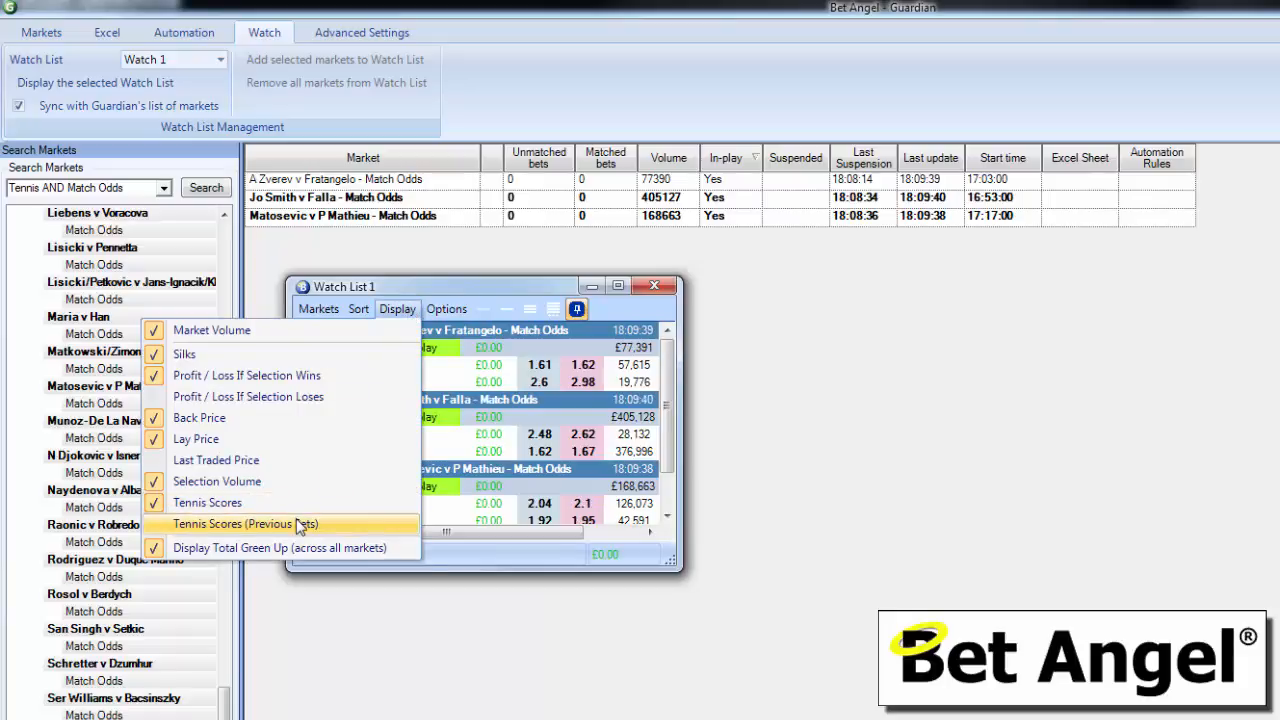
pyautogui.click(246, 524)
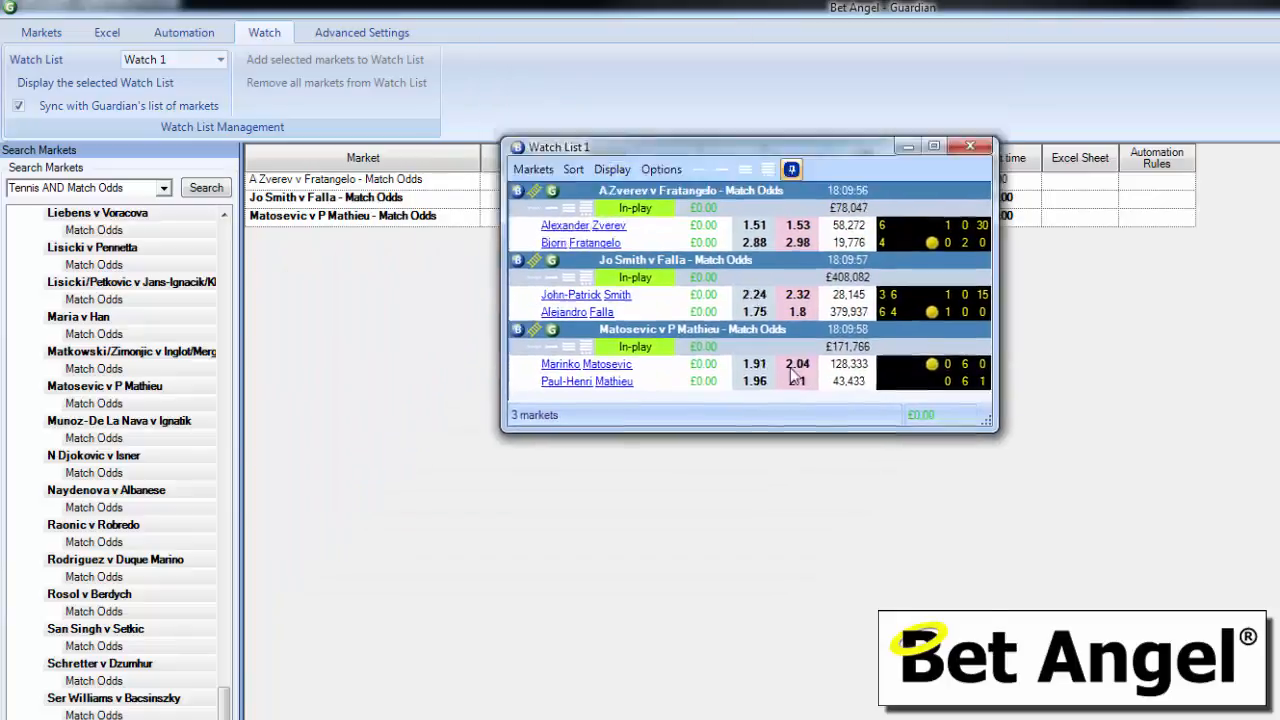
pyautogui.moveTo(750, 146); pyautogui.dragTo(852, 60)
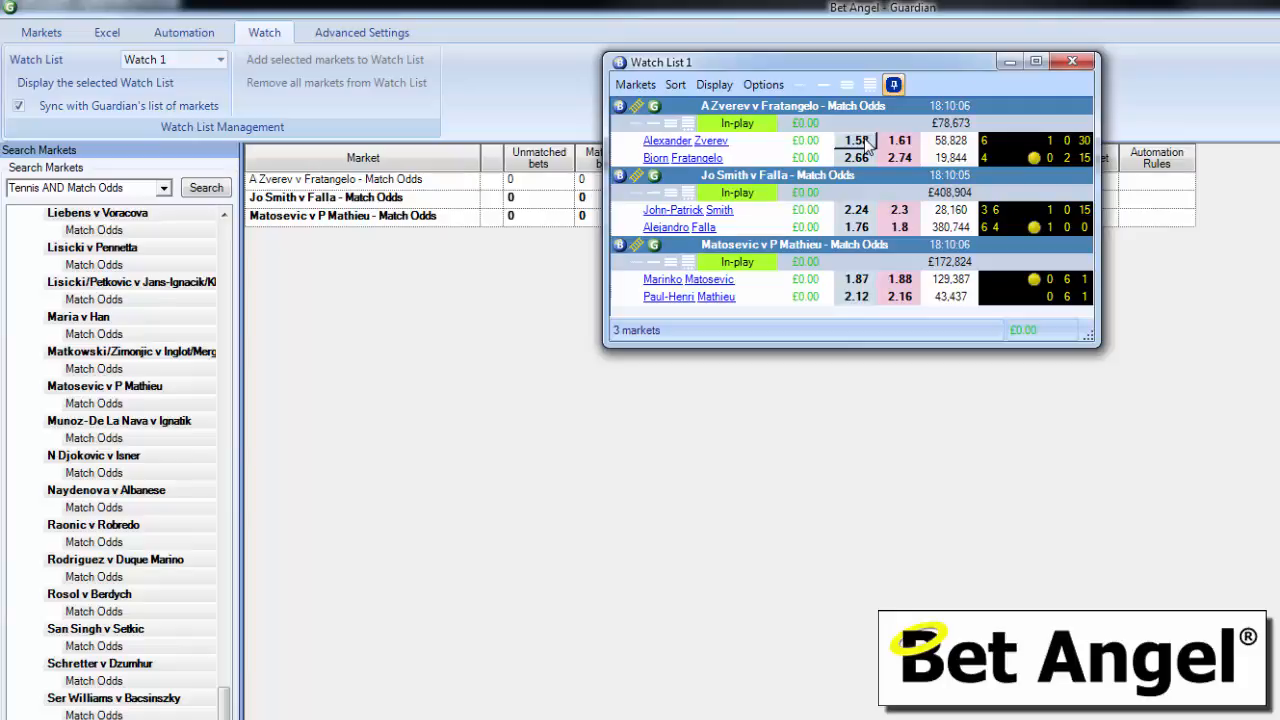
# Step: Check the Watch List Sort and Display menus before showing Jo Smith v Falla on the one-click screen
pyautogui.click(674, 84)
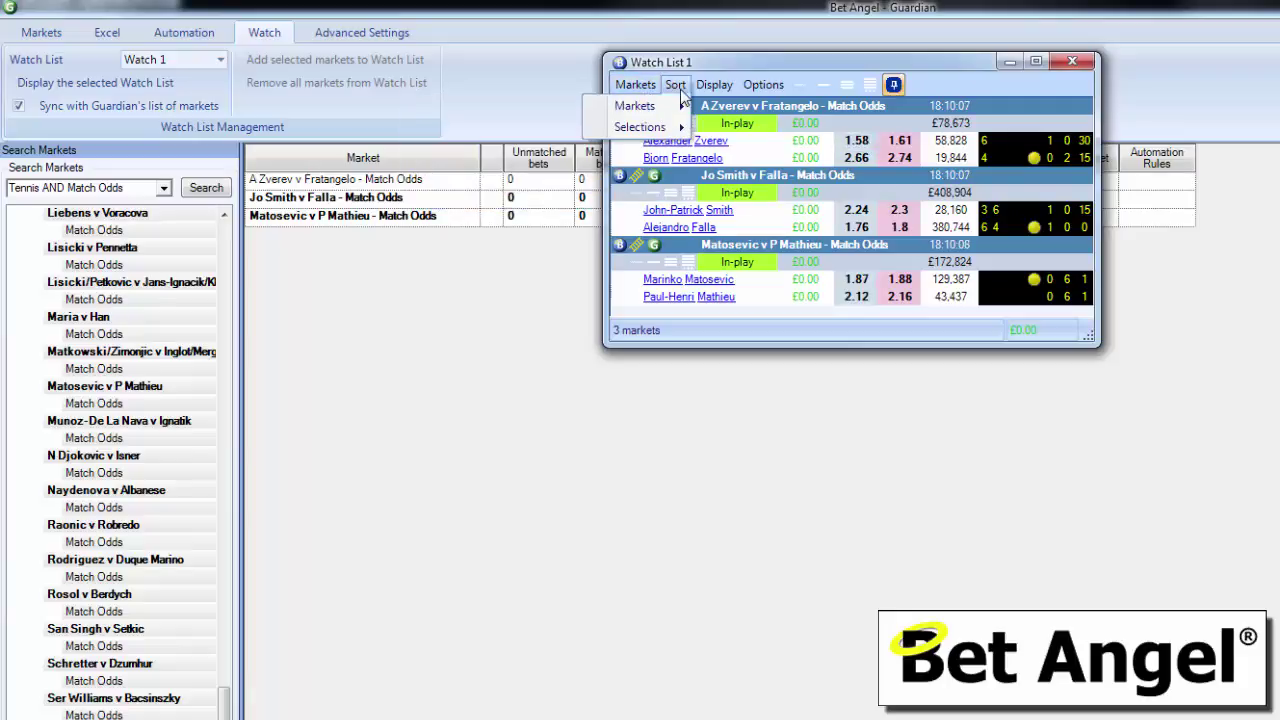
pyautogui.click(714, 84)
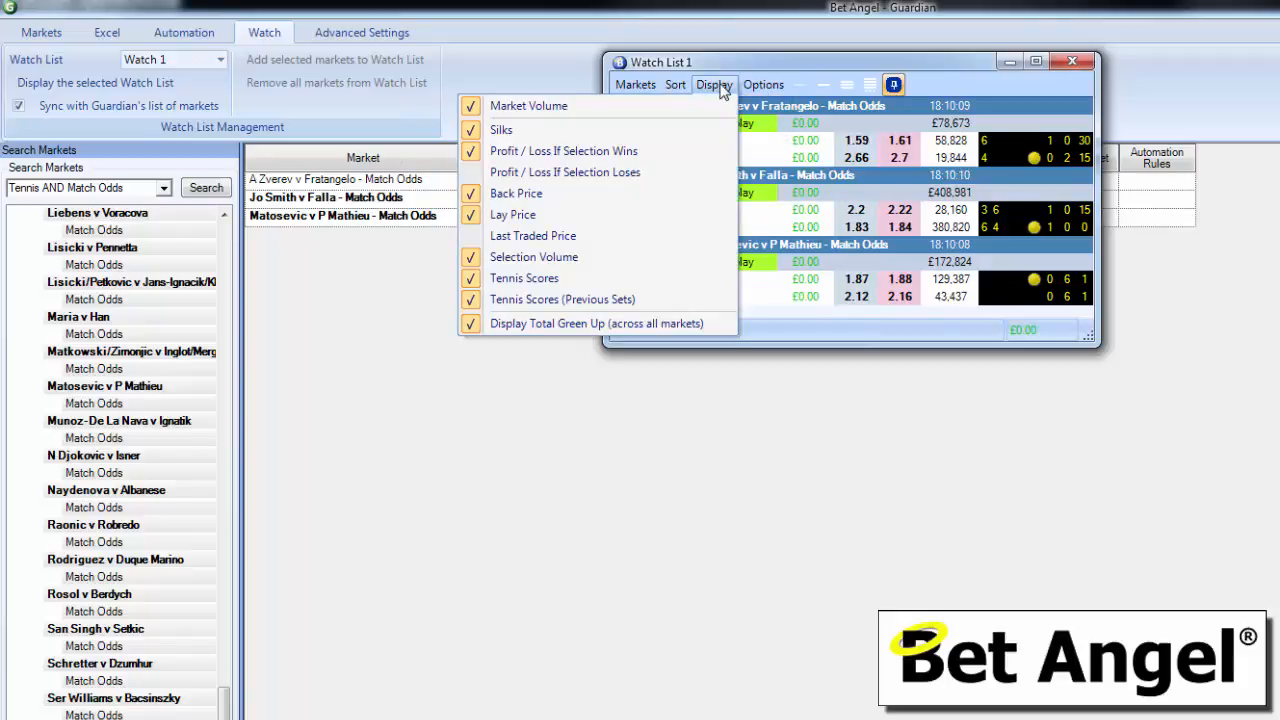
pyautogui.click(676, 84)
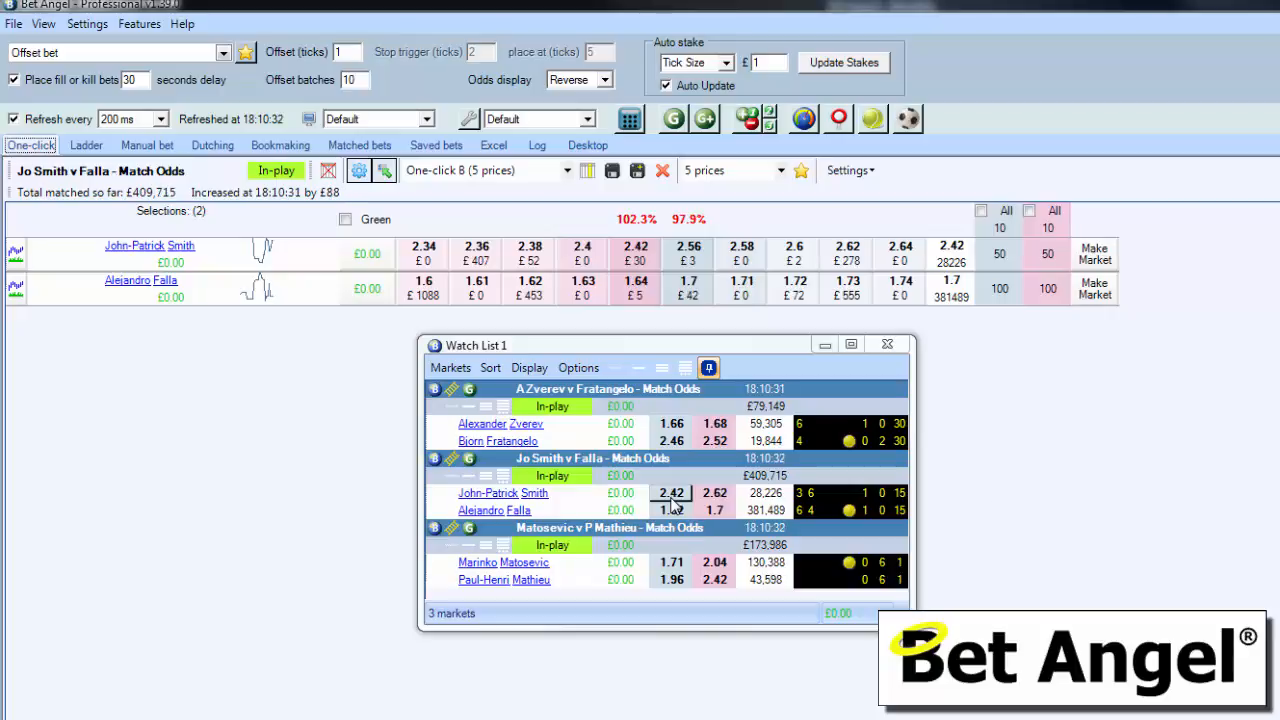
# Step: Send the Jo Smith v Falla market from the Watch List to the Ladder screen
pyautogui.rightClick(670, 492)
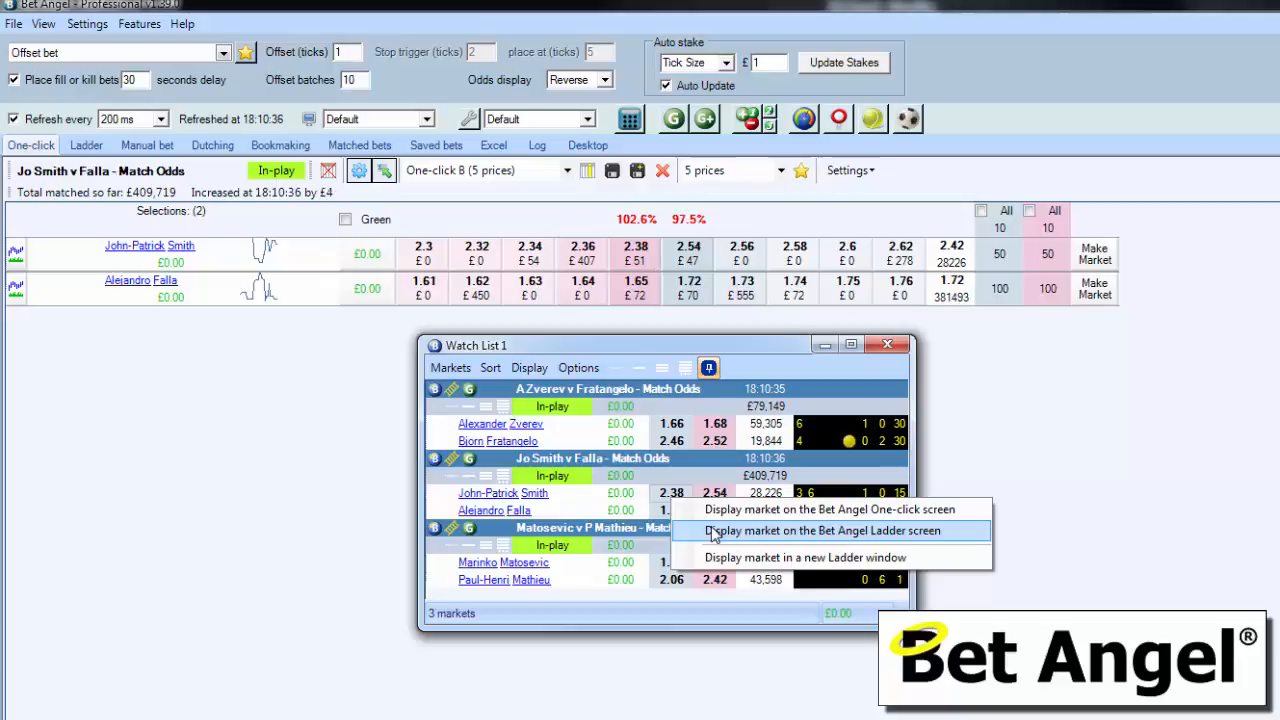
pyautogui.click(842, 532)
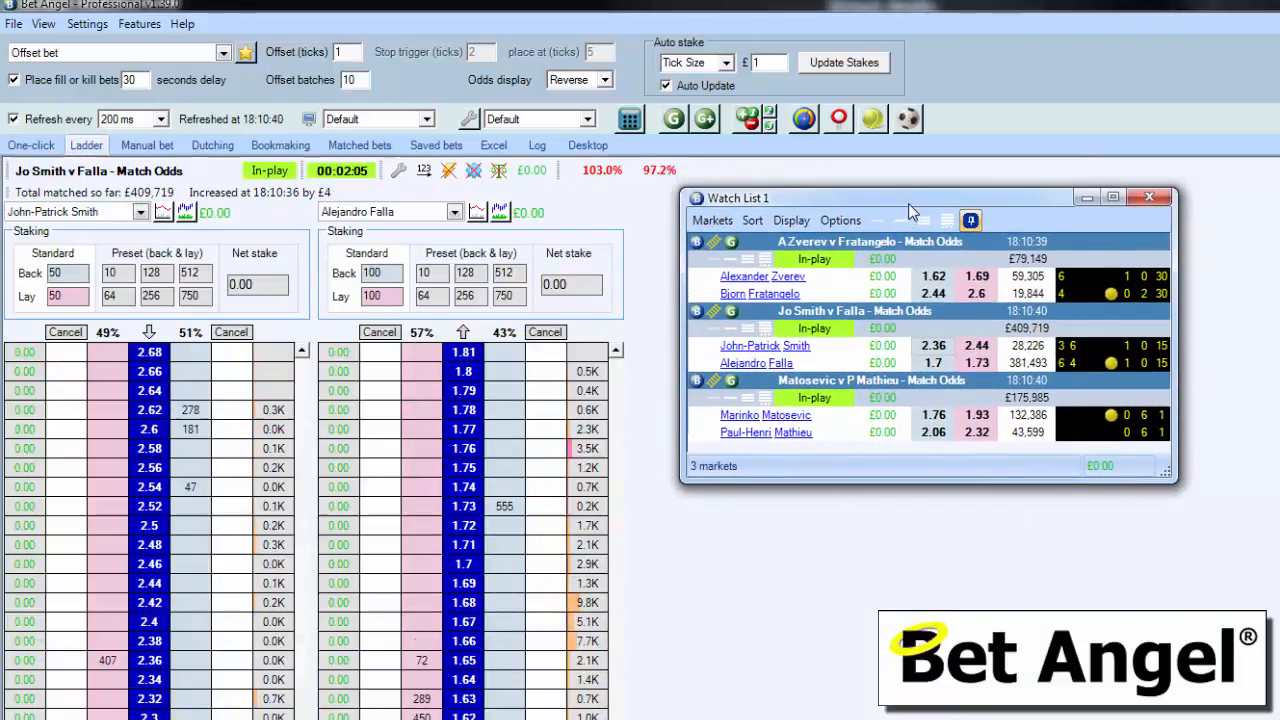
pyautogui.click(840, 220)
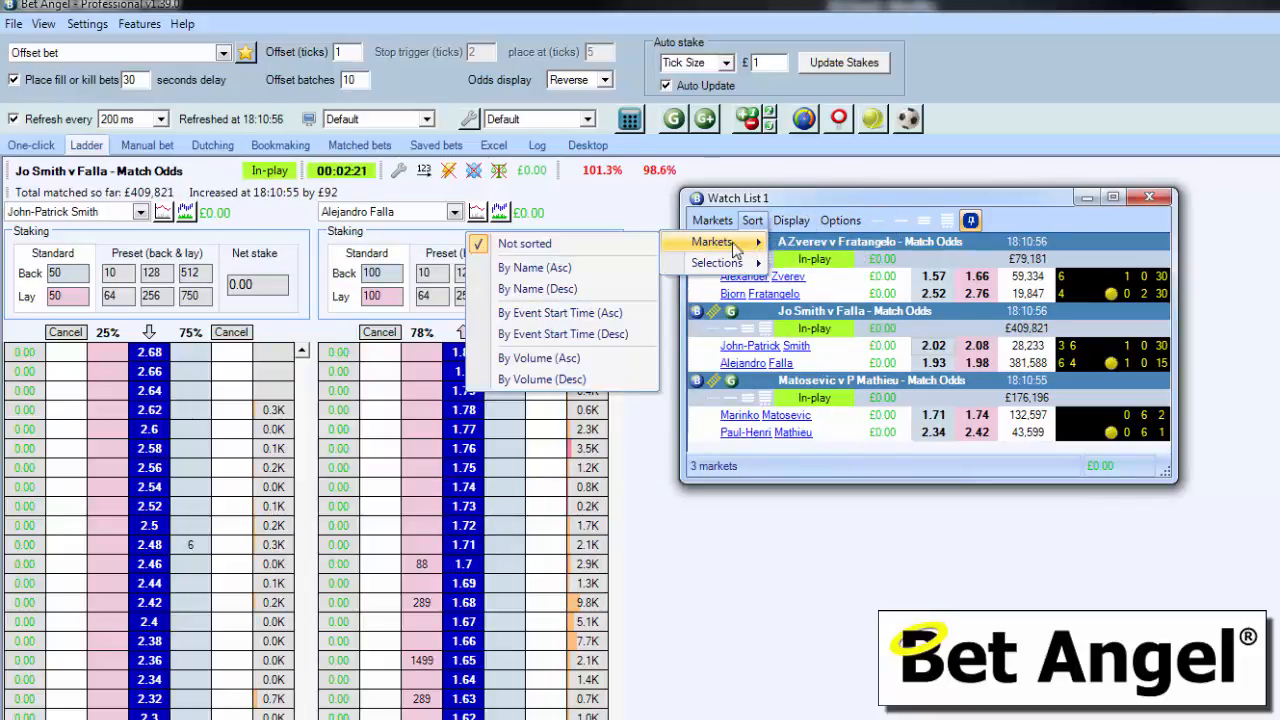
pyautogui.moveTo(568, 380)
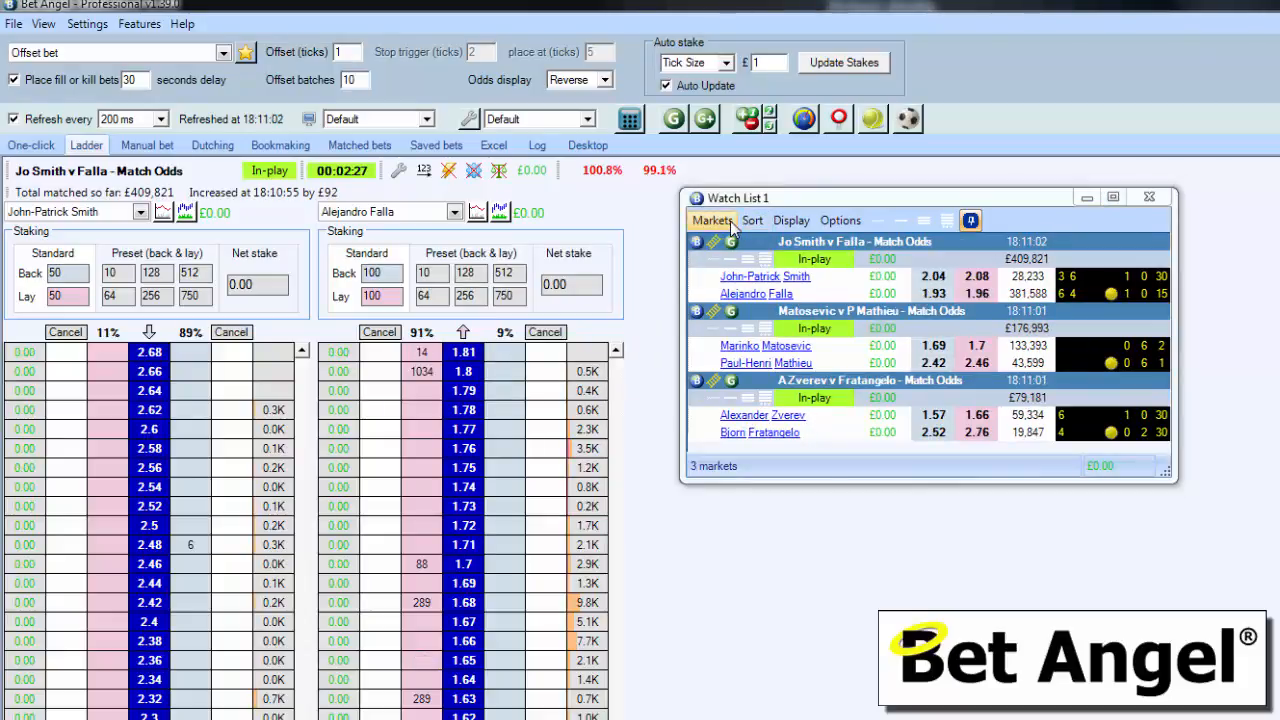
# Step: Sort the Watch List markets by event start time, ascending
pyautogui.click(840, 220)
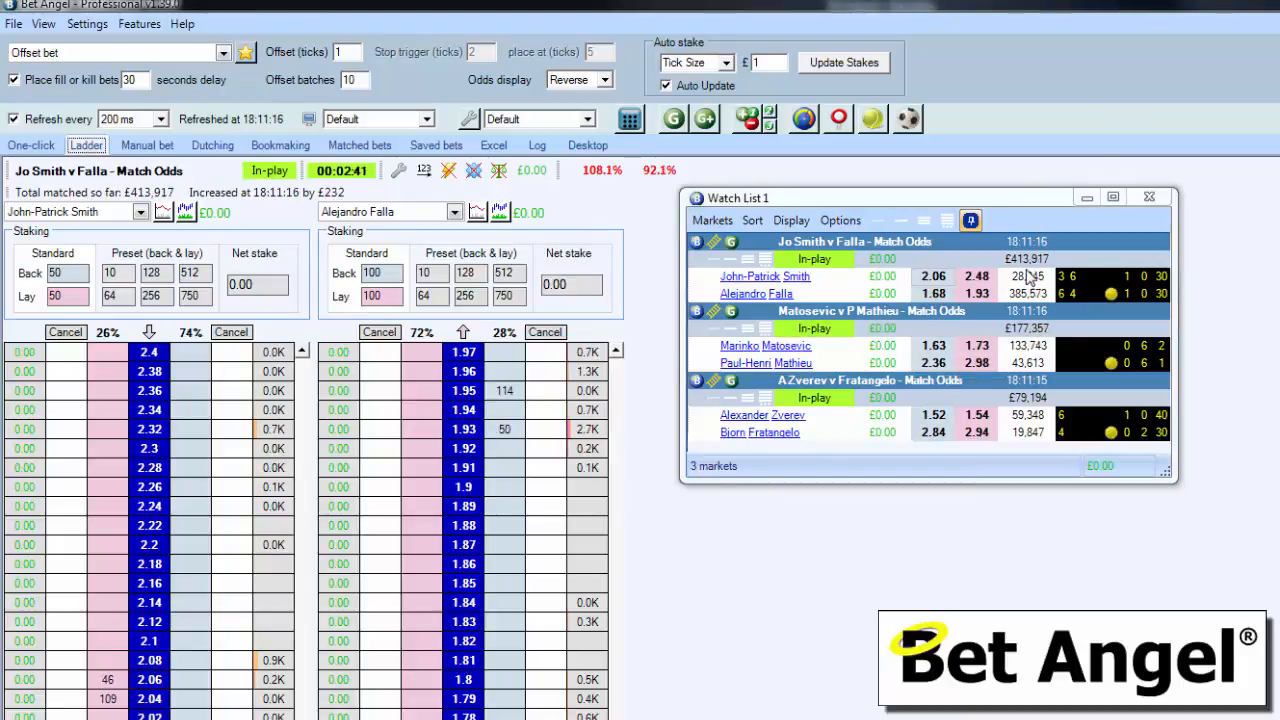
pyautogui.moveTo(832, 298)
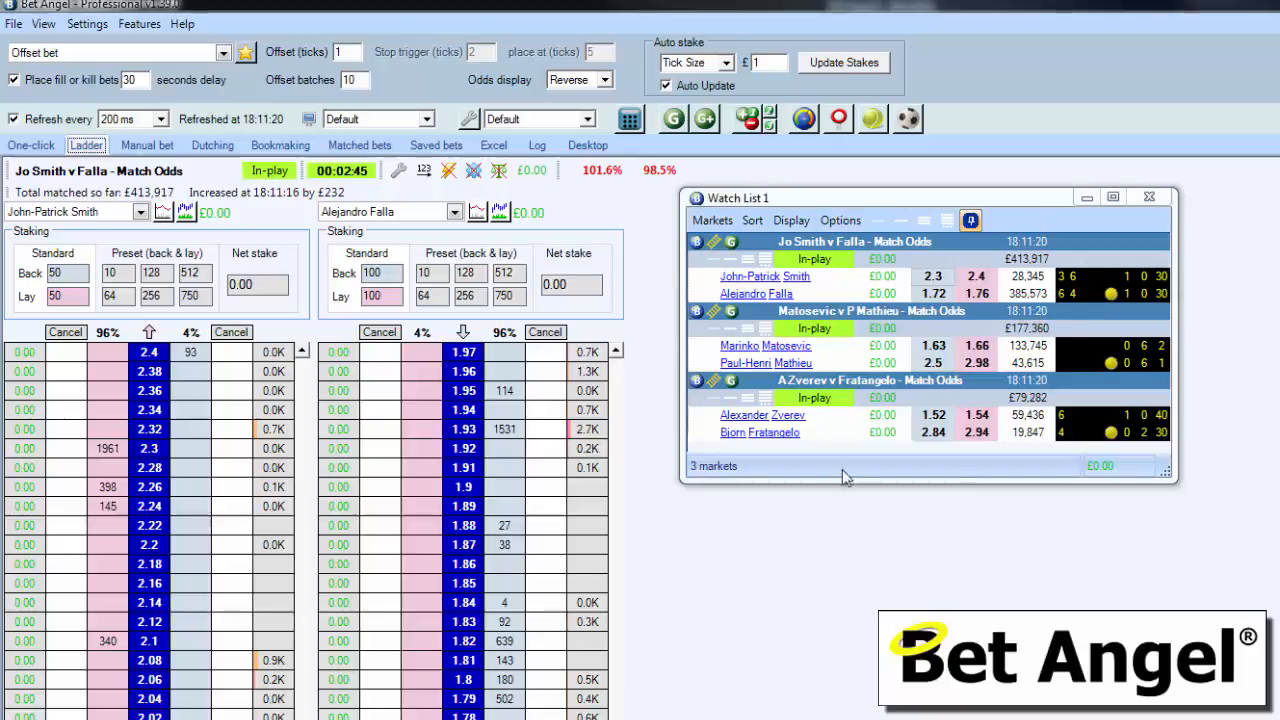
pyautogui.moveTo(896, 350)
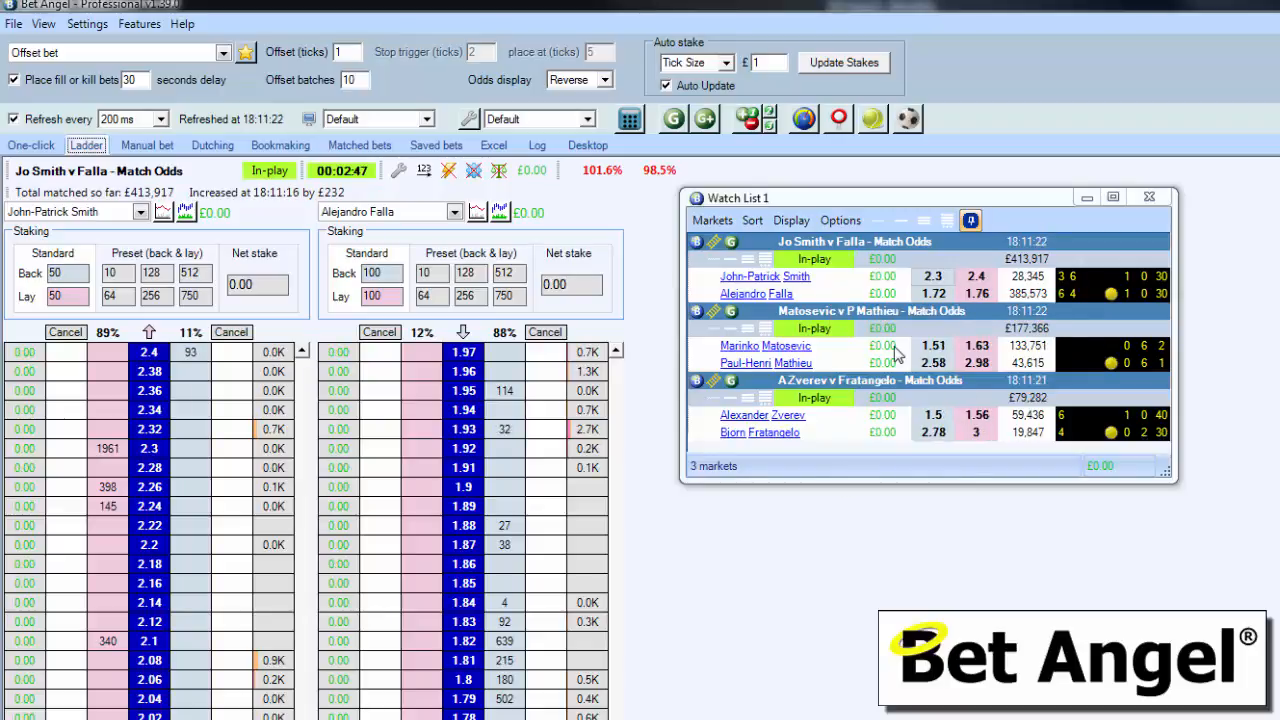
pyautogui.moveTo(1116, 304)
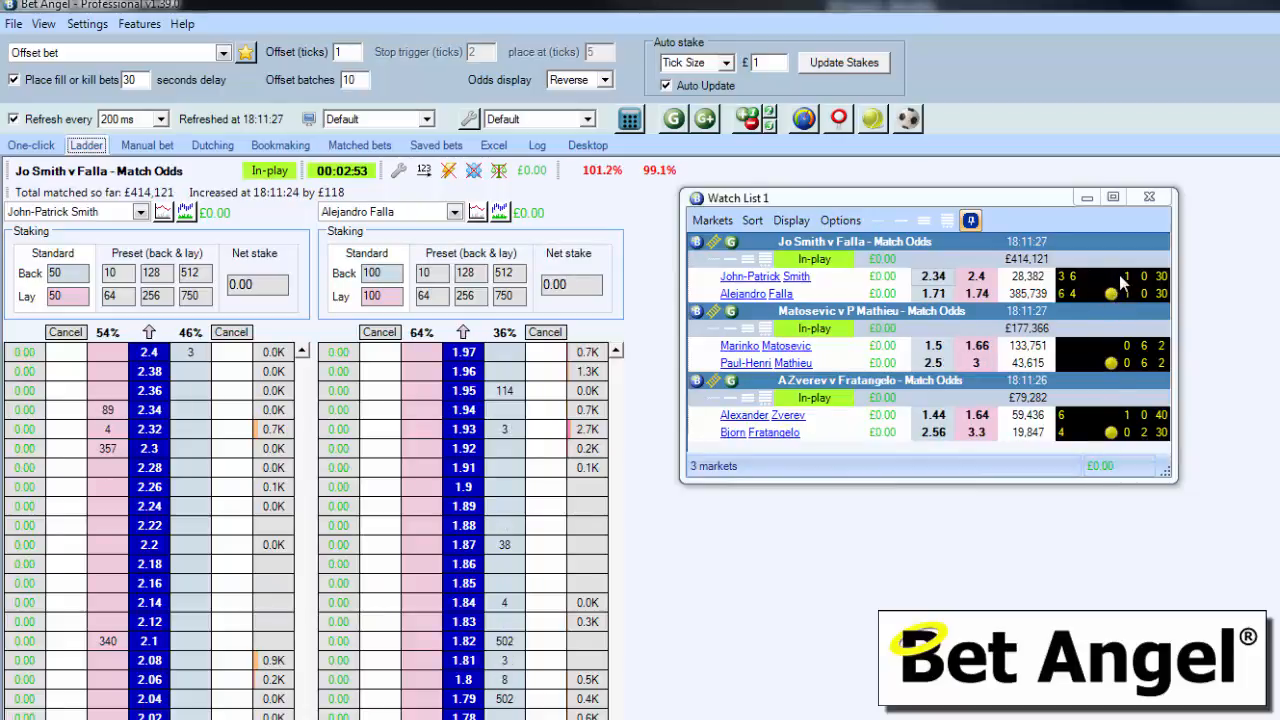
pyautogui.moveTo(1122, 306)
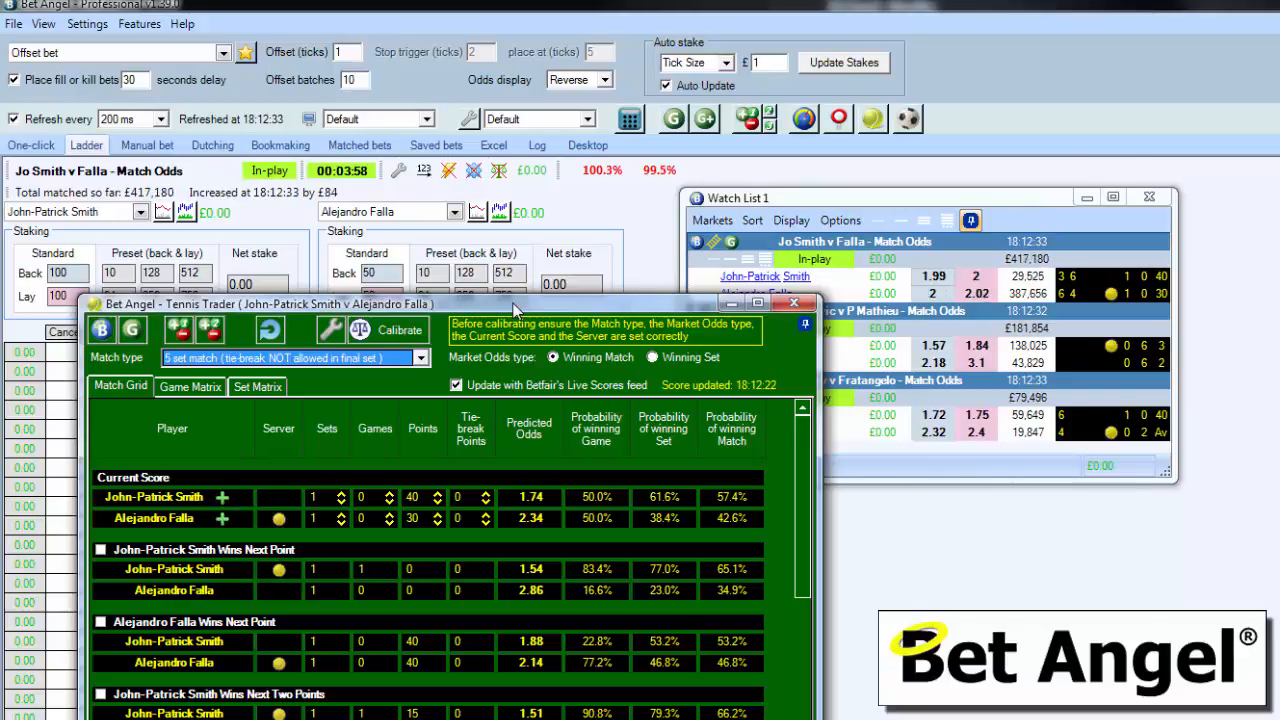
pyautogui.moveTo(704, 300)
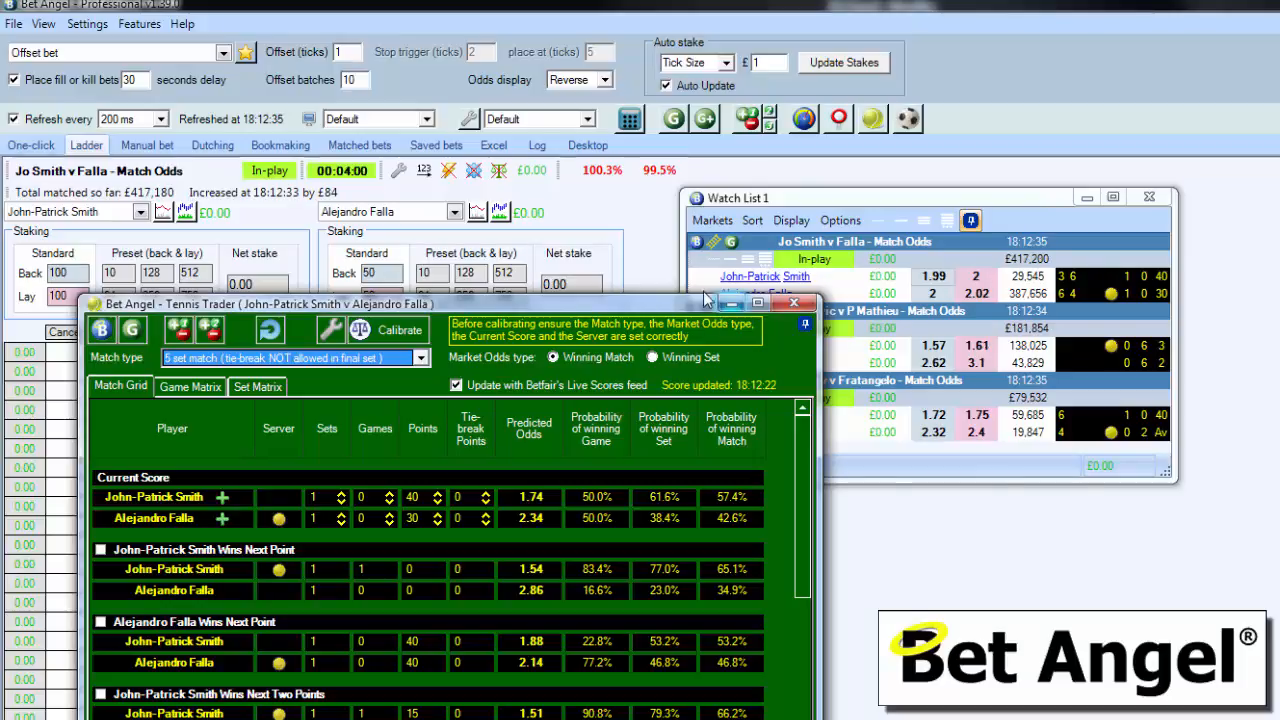
pyautogui.moveTo(660, 278)
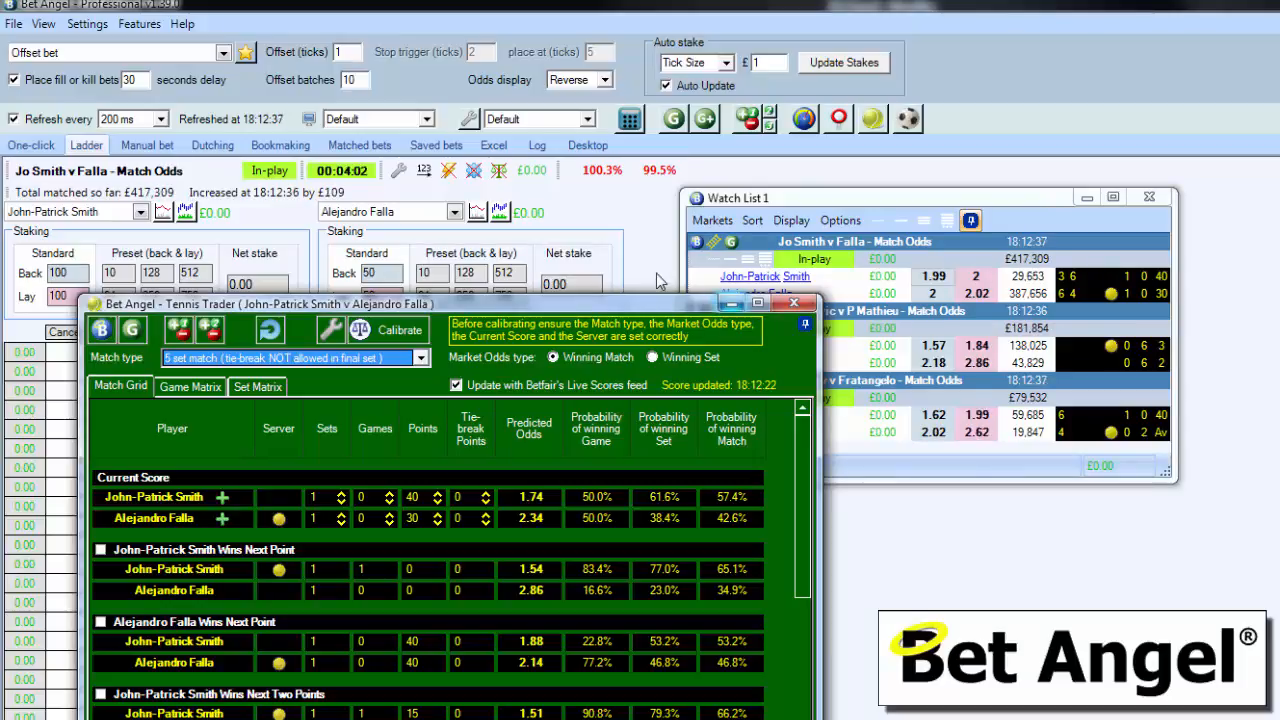